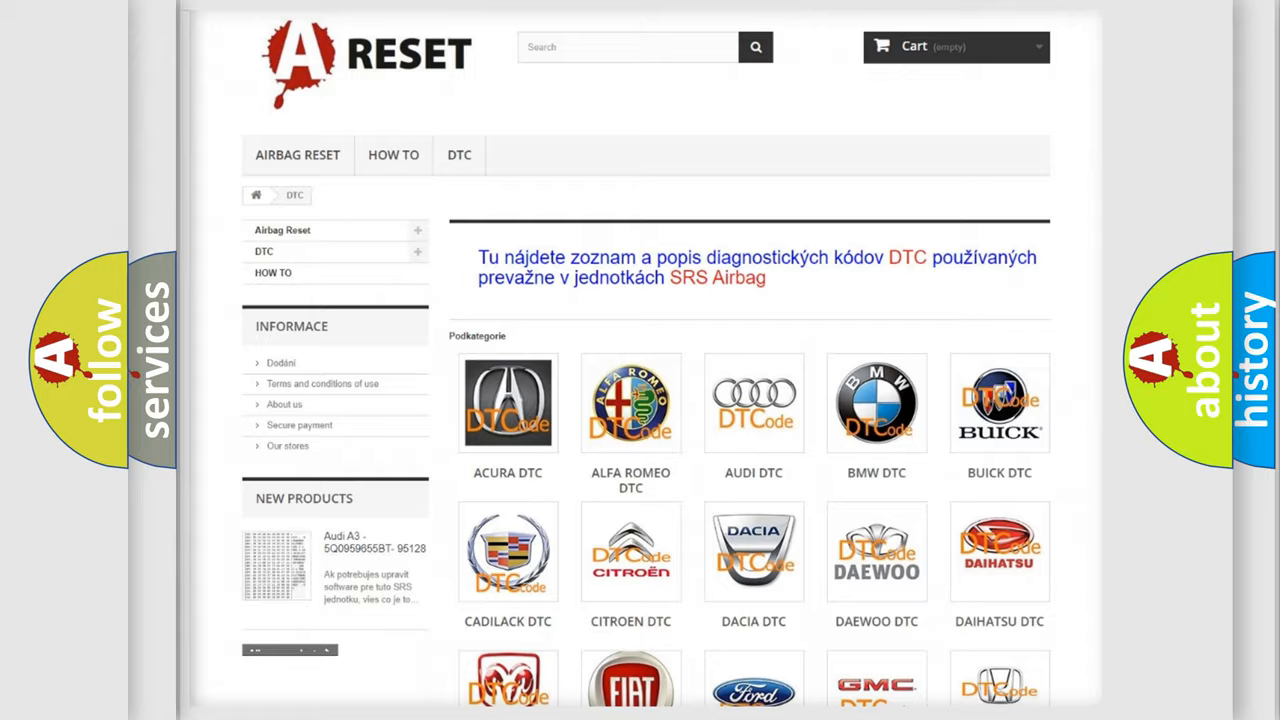
Advance from the Description slide to the C004502 Cause slide listing ASD relay, circuit and PCM faults.
scroll(down, 3)
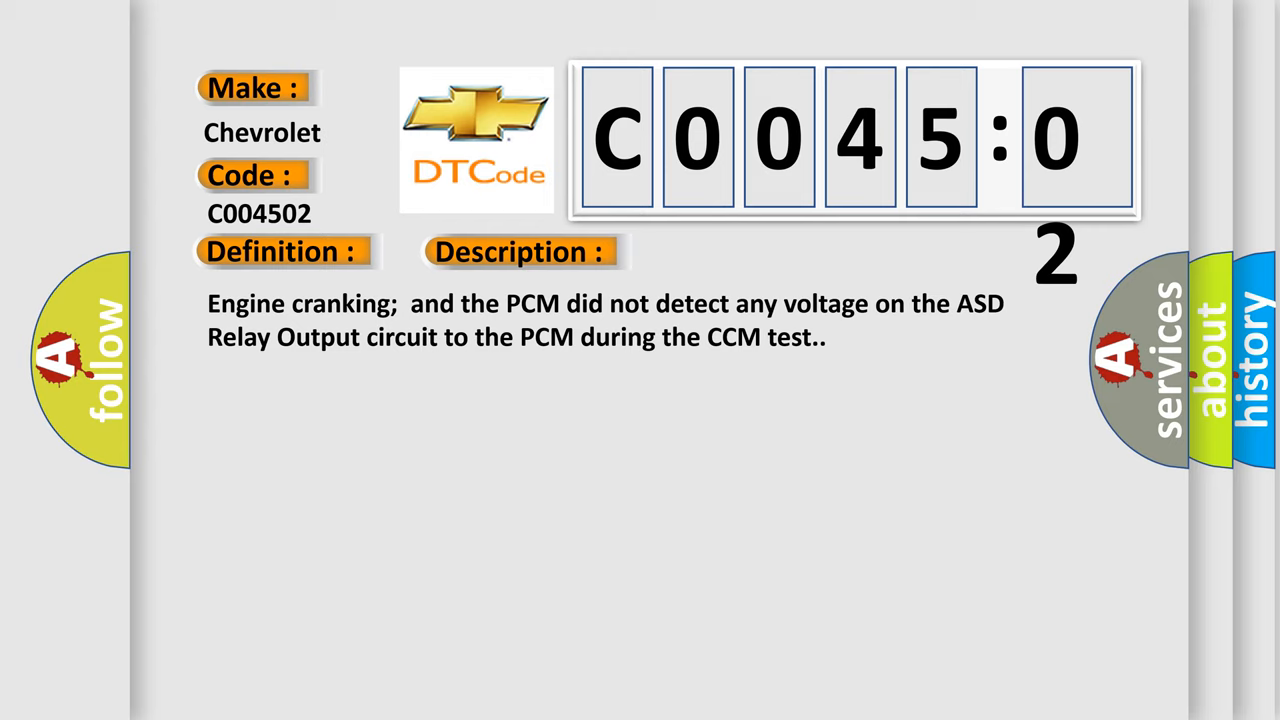
click(733, 251)
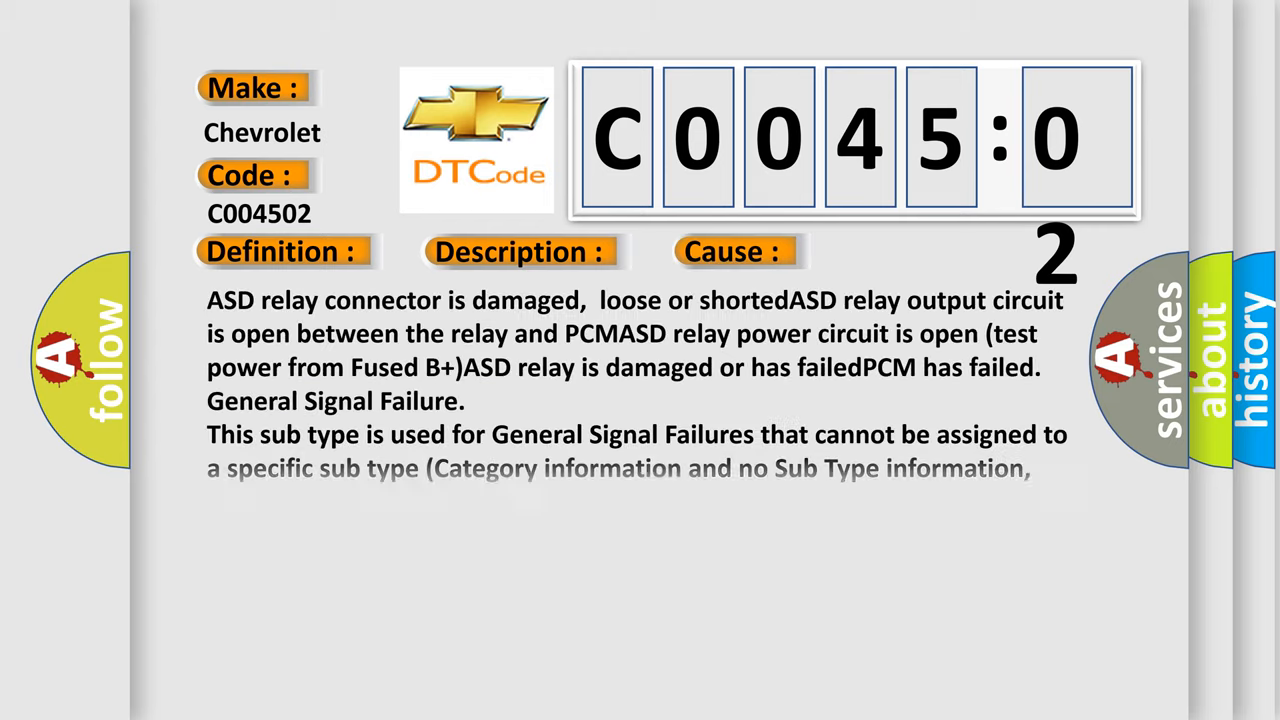